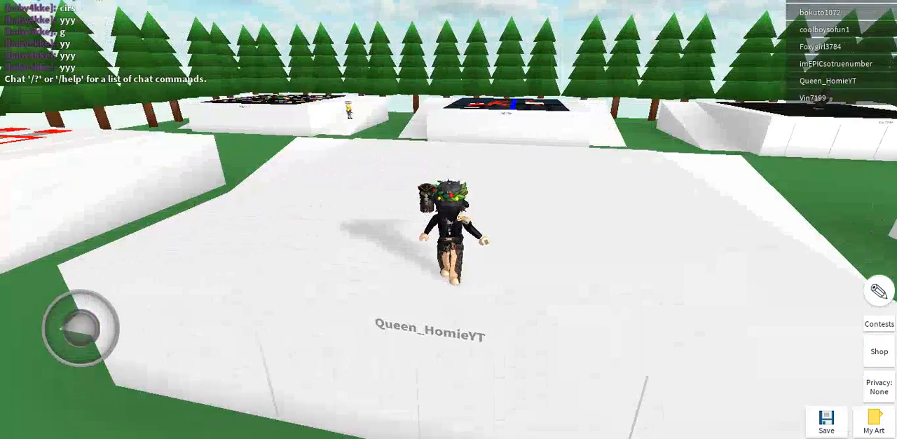
- Preview the saved Green haired girl and Ariel paintings from My Art
left_click(871, 422)
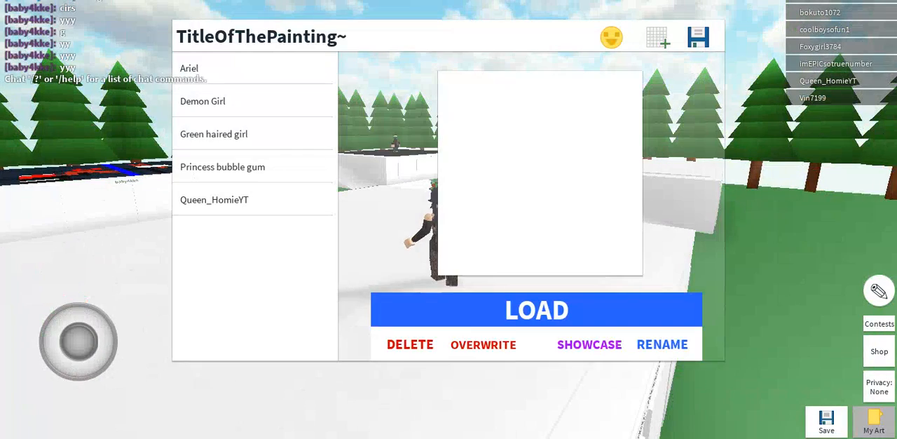
left_click(214, 133)
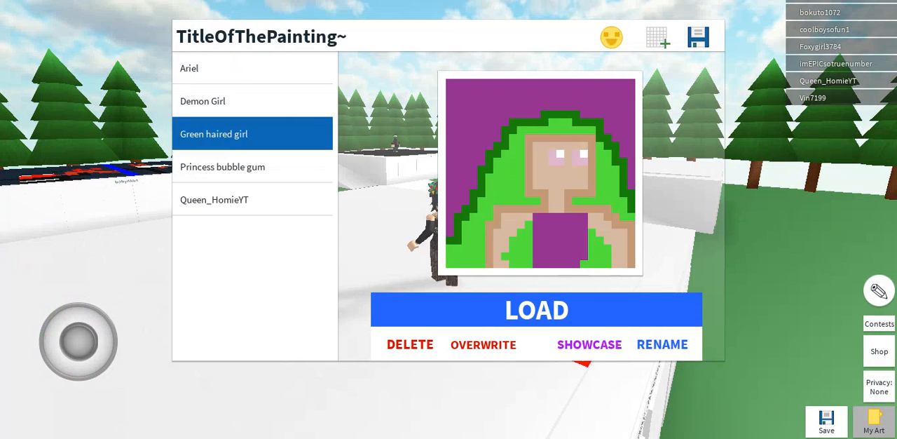
left_click(189, 68)
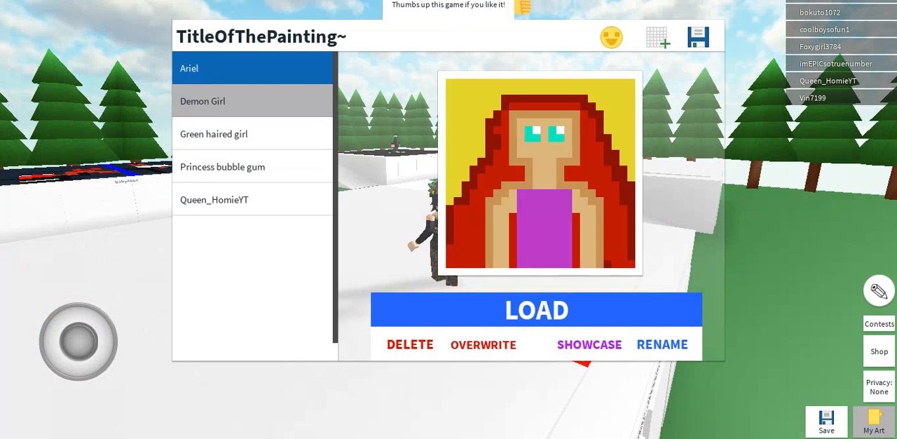
left_click(215, 200)
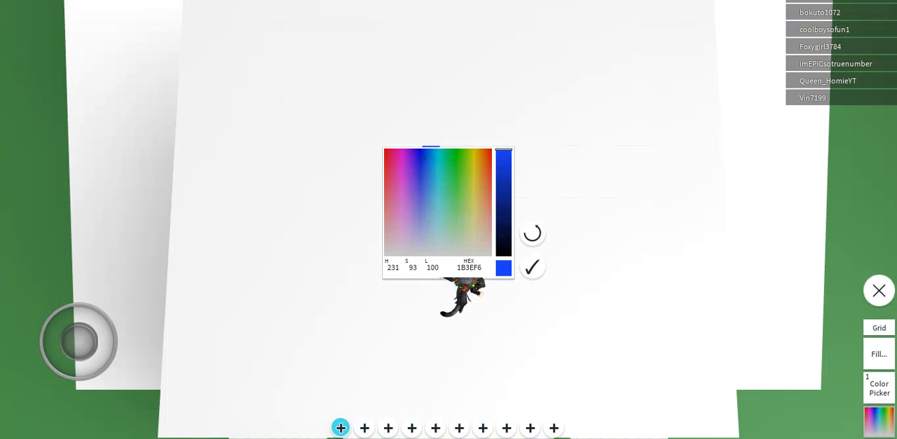
- Save blue, the darker skin tone and magenta into palette slots
left_click(365, 427)
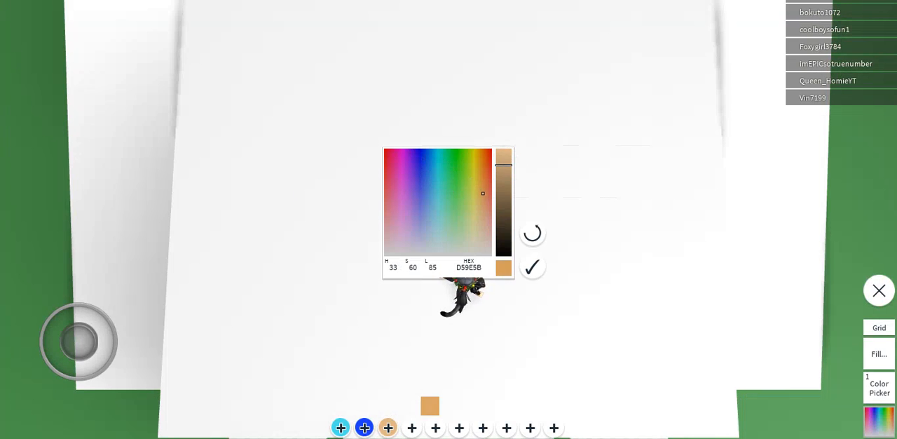
left_click(410, 428)
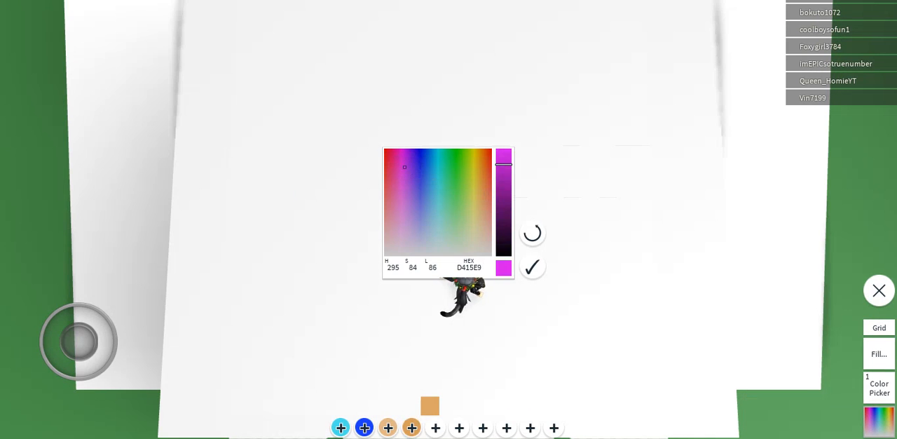
left_click(436, 427)
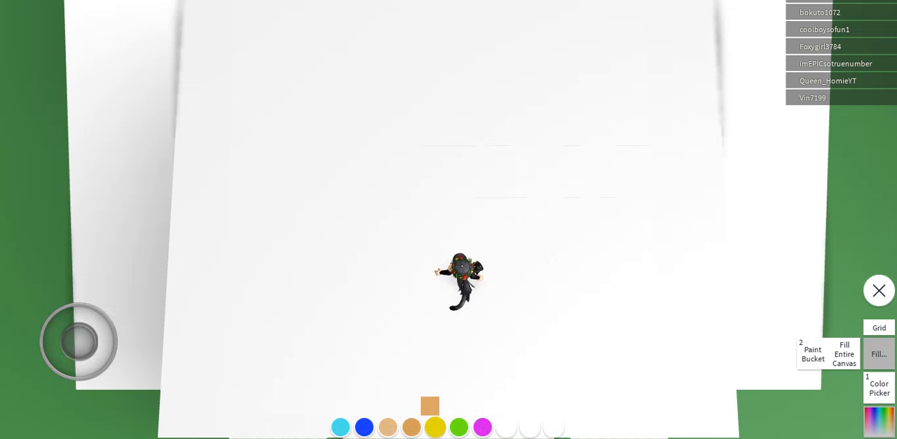
- Fill the entire canvas with magenta
left_click(844, 354)
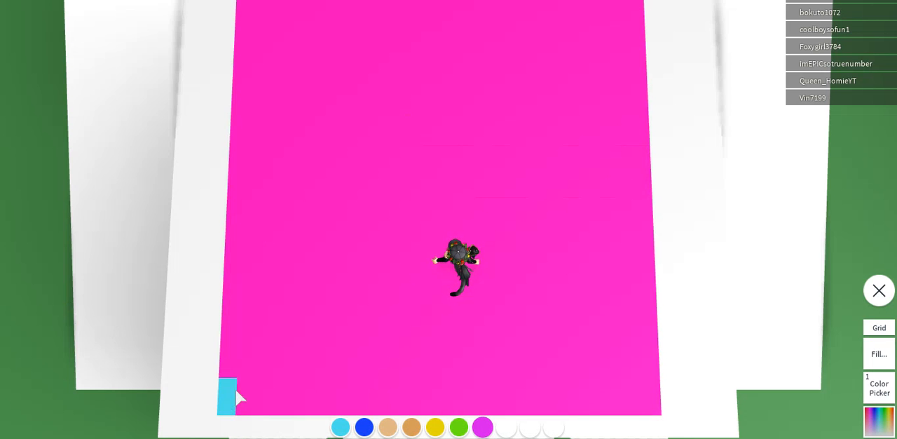
- Drag cyan strokes across the canvas to form the stepped hair shape
left_click_drag(228, 399, 466, 56)
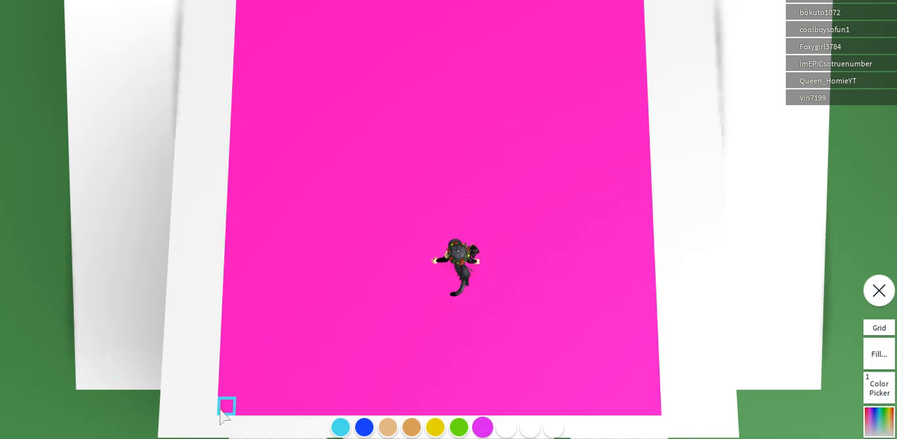
left_click_drag(226, 407, 344, 186)
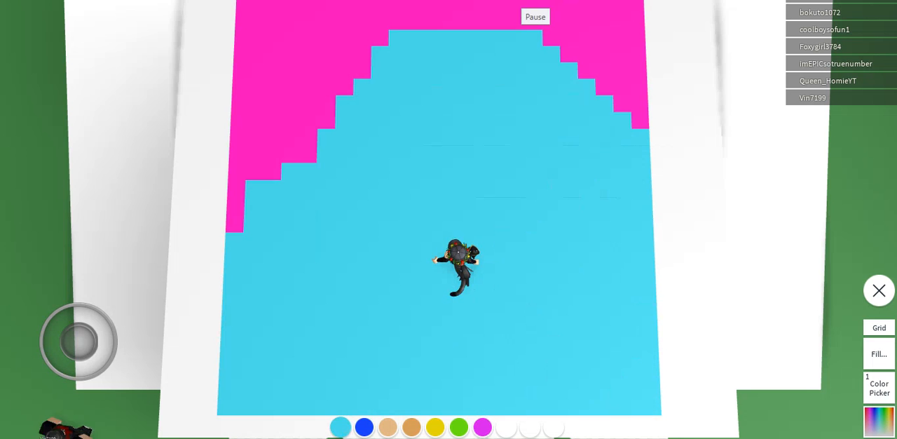
- Switch to dark blue and trace the hair edge
left_click(234, 214)
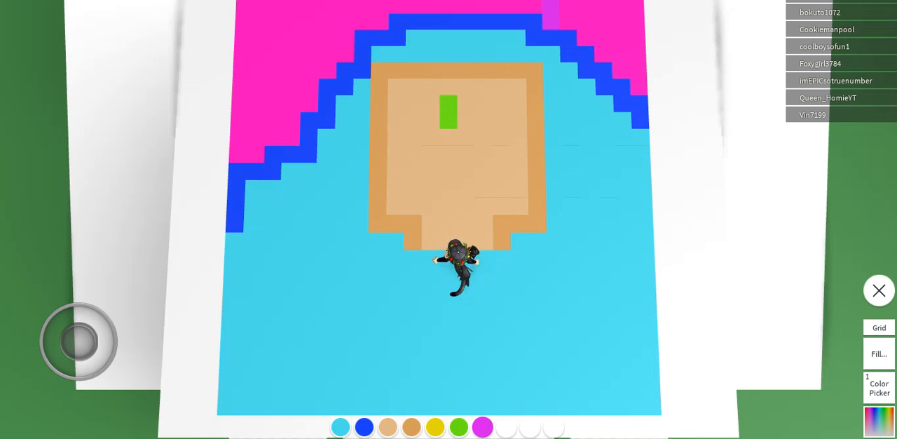
- Paint the second green eye and add white highlights to both eyes
left_click(501, 120)
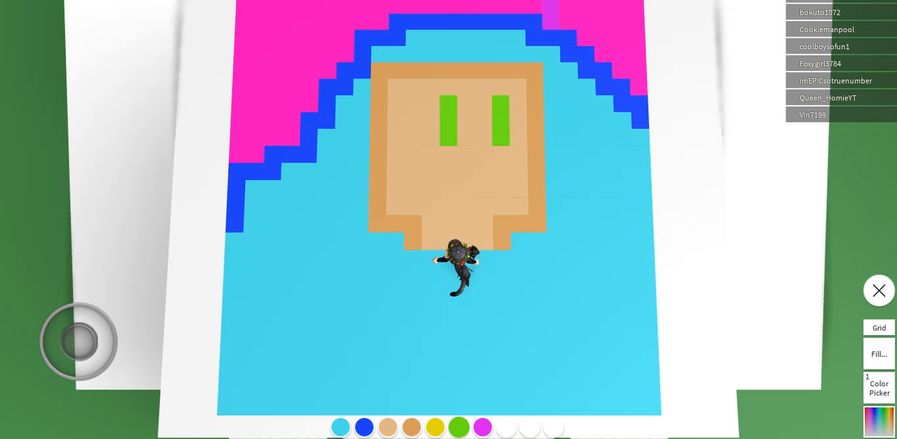
left_click(517, 136)
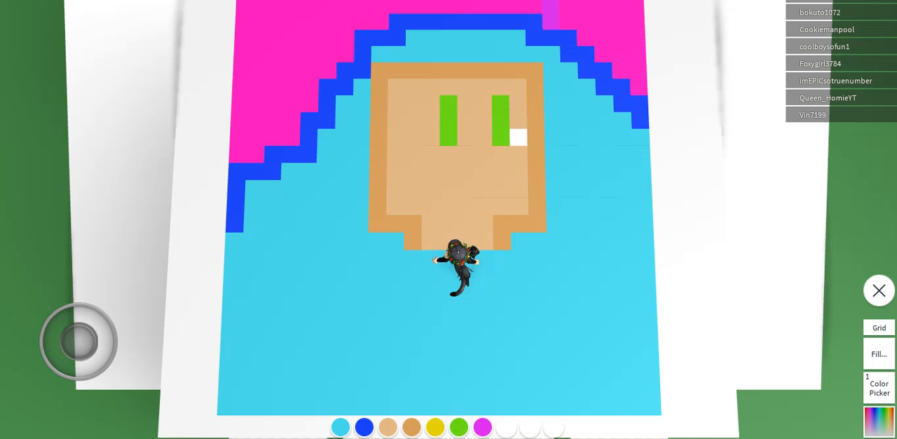
left_click(502, 119)
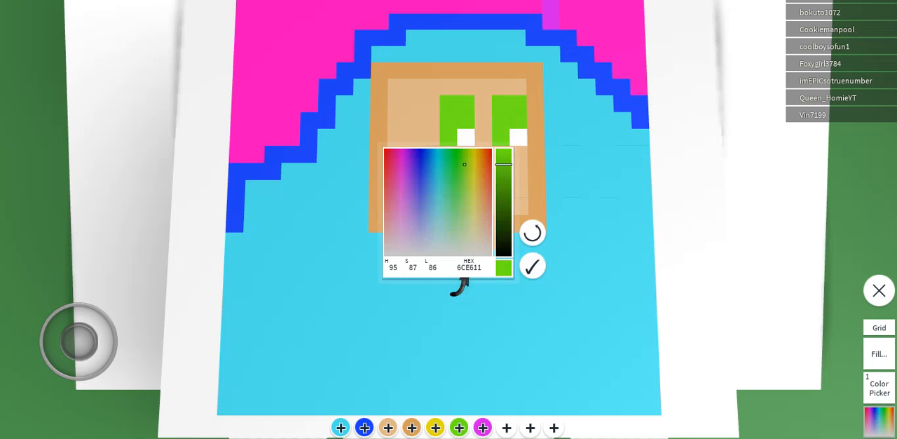
- Confirm the adjusted green colour in the colour picker
left_click(533, 265)
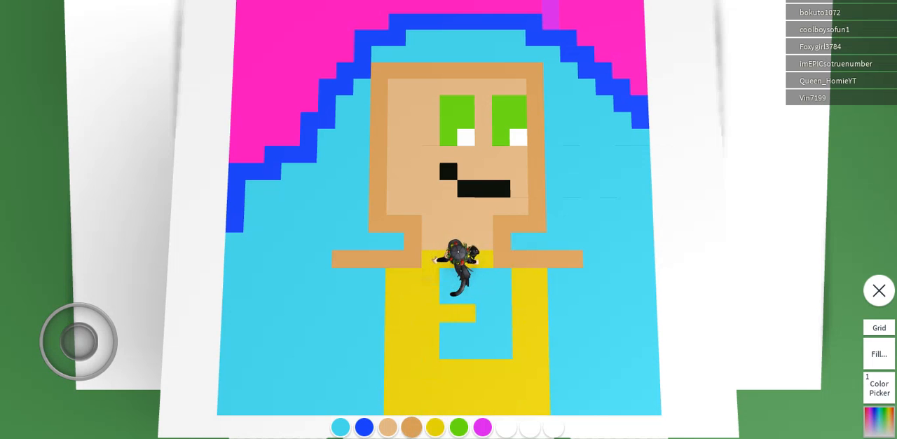
- Pick a skin tone to continue painting the shoulders
left_click(459, 352)
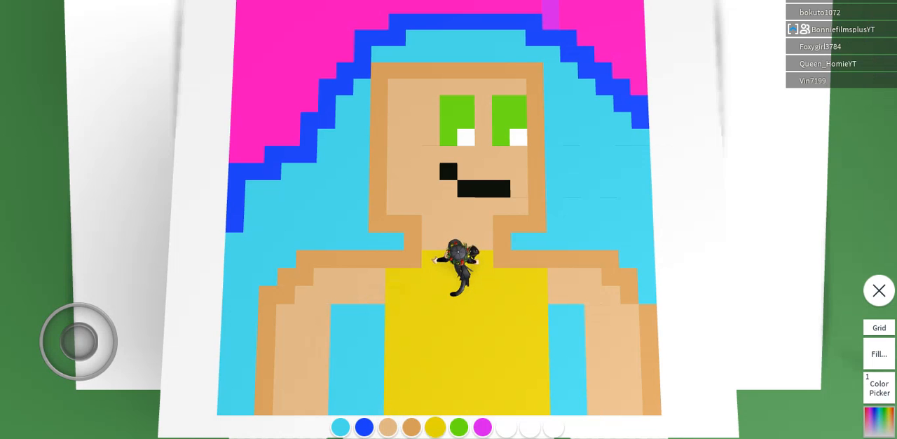
- Exit drawing mode to view the finished portrait on the plot
left_click(878, 290)
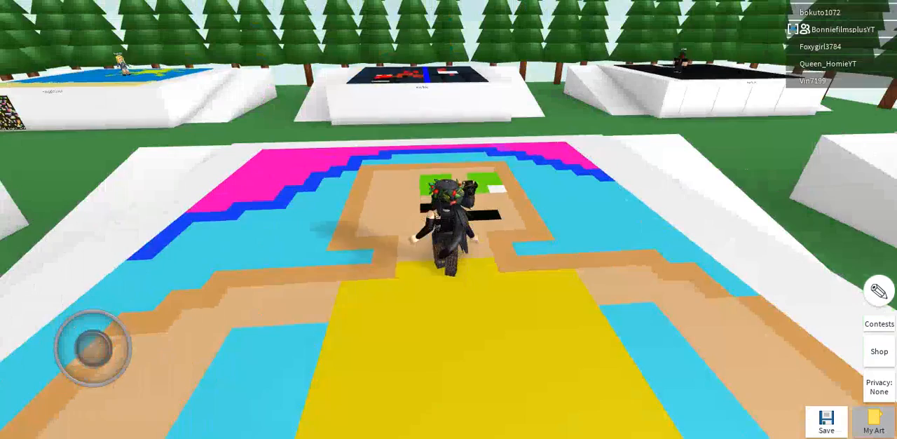